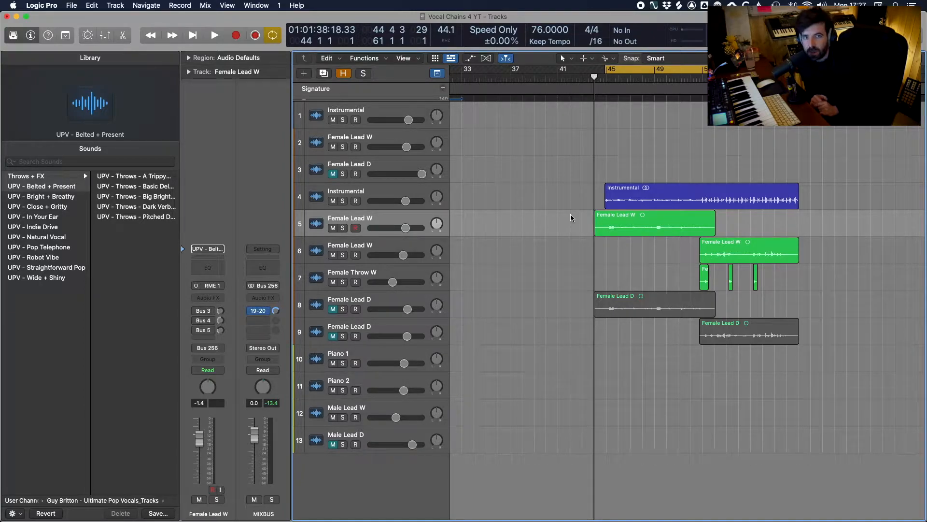
Step: Start playback and load the UPV - Bright + Breathy chain onto Female Lead W
{"action": "left_click", "coordinate": [214, 34]}
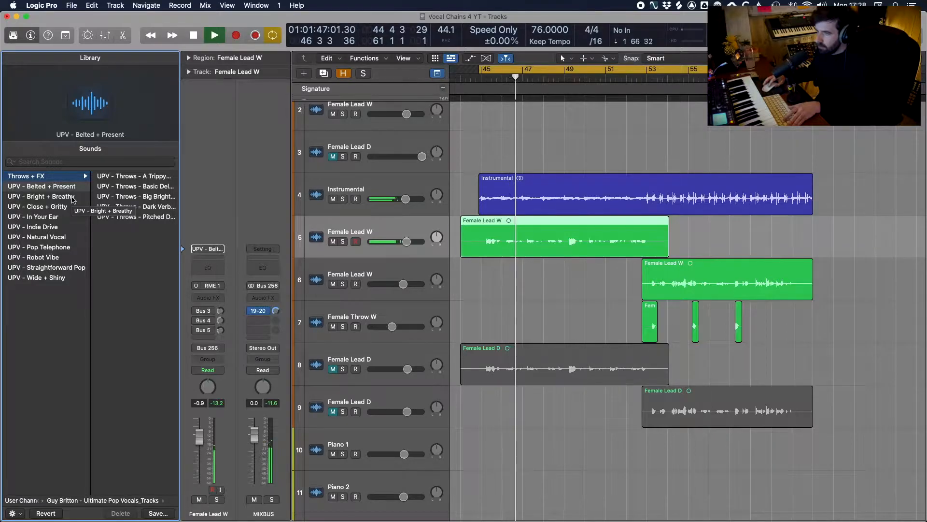
{"action": "left_click", "coordinate": [42, 196]}
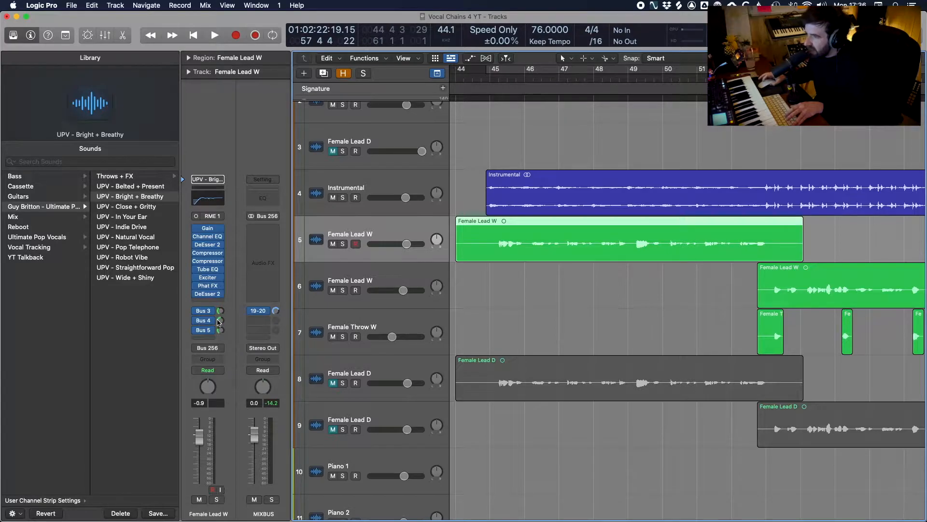
{"action": "mouse_move", "coordinate": [140, 271]}
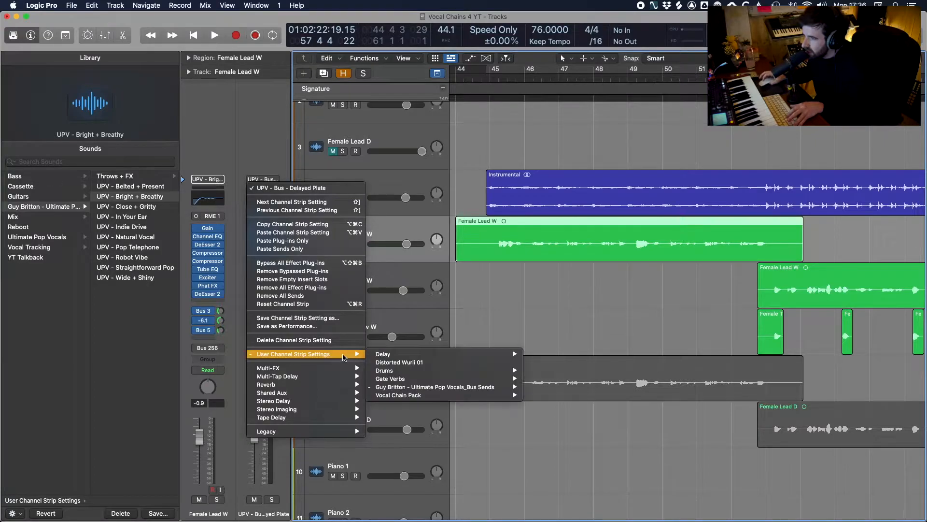
{"action": "mouse_move", "coordinate": [435, 387]}
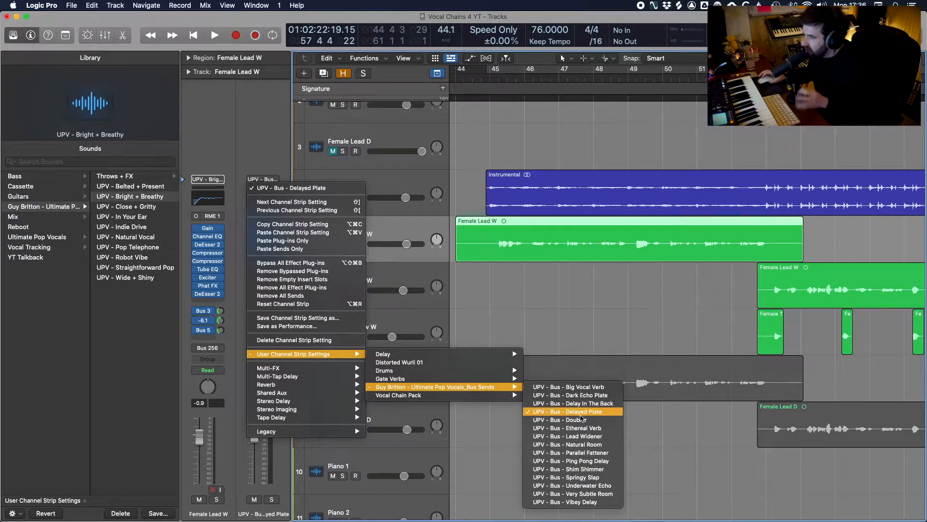
{"action": "mouse_move", "coordinate": [572, 452]}
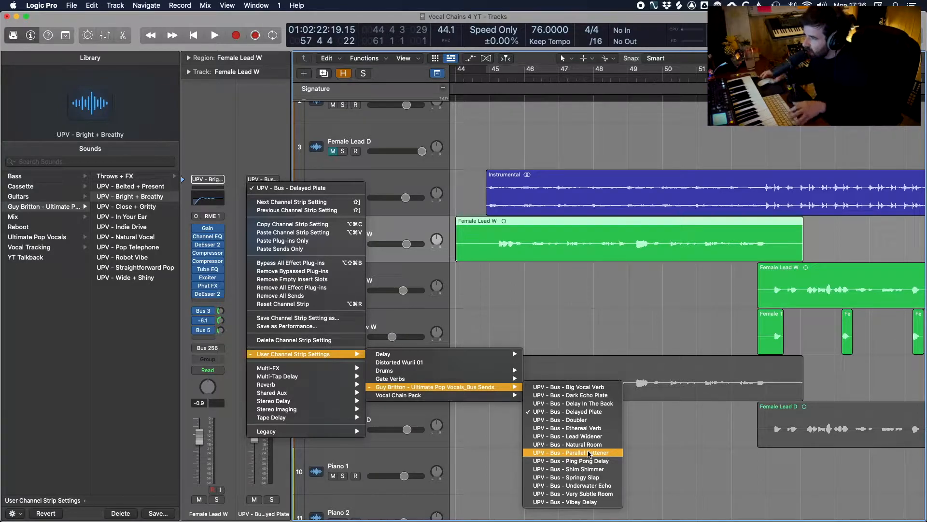
Step: Apply the UPV - Bus - Parallel Fattener send preset to the vocal bus
{"action": "left_click", "coordinate": [571, 453]}
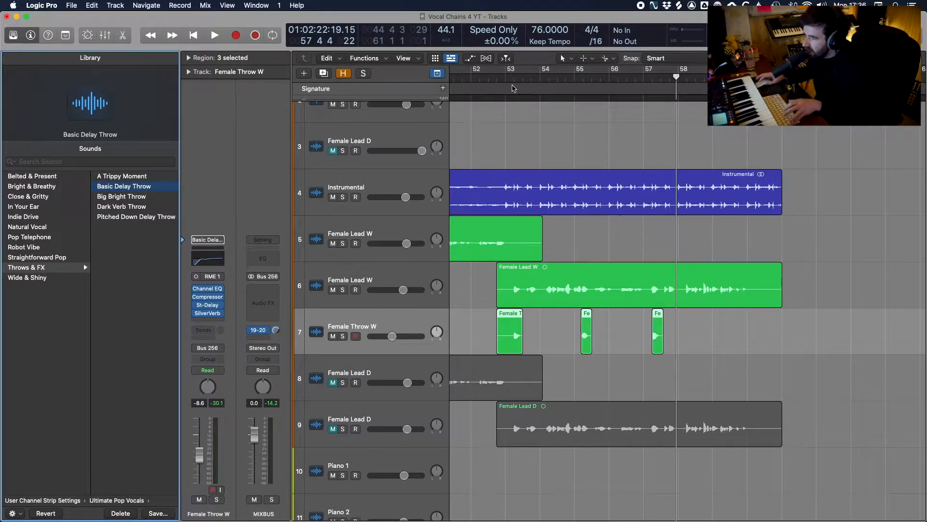
Step: Hear Basic Delay Throw, then swap in Pitched Down Delay Throw and play it back
{"action": "left_click", "coordinate": [214, 35]}
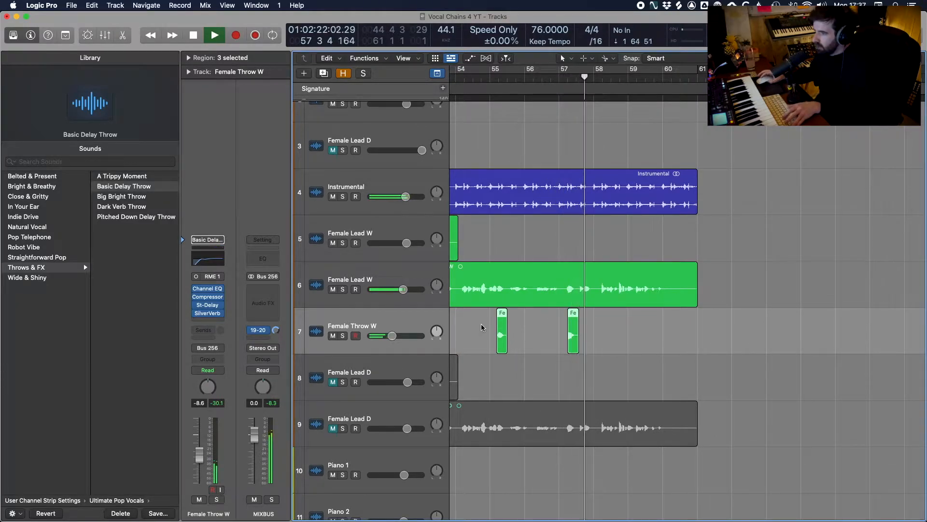
{"action": "left_click", "coordinate": [214, 35]}
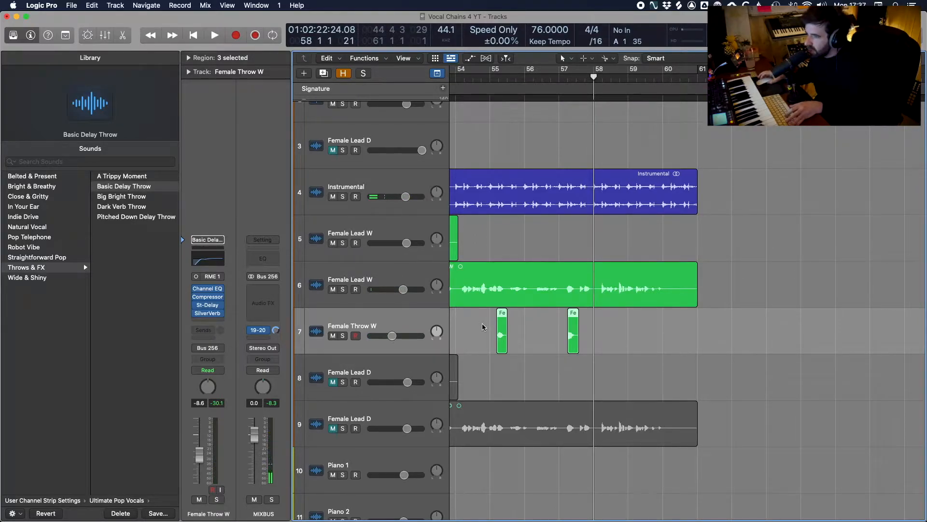
{"action": "left_click", "coordinate": [136, 216]}
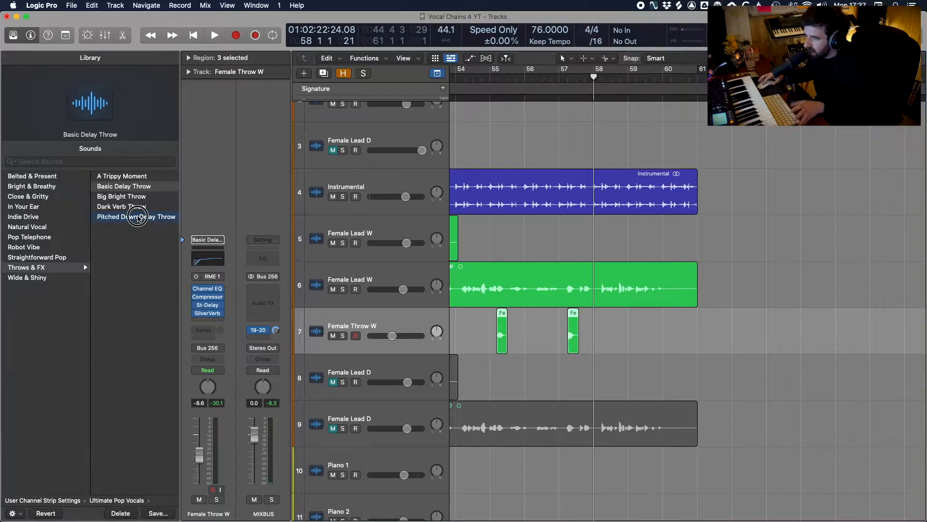
{"action": "left_click", "coordinate": [135, 216]}
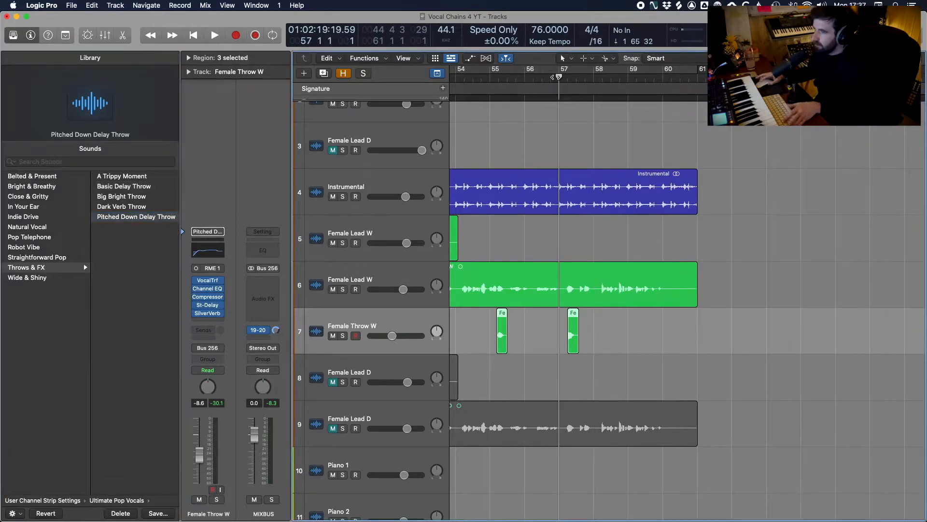
{"action": "left_click", "coordinate": [214, 35]}
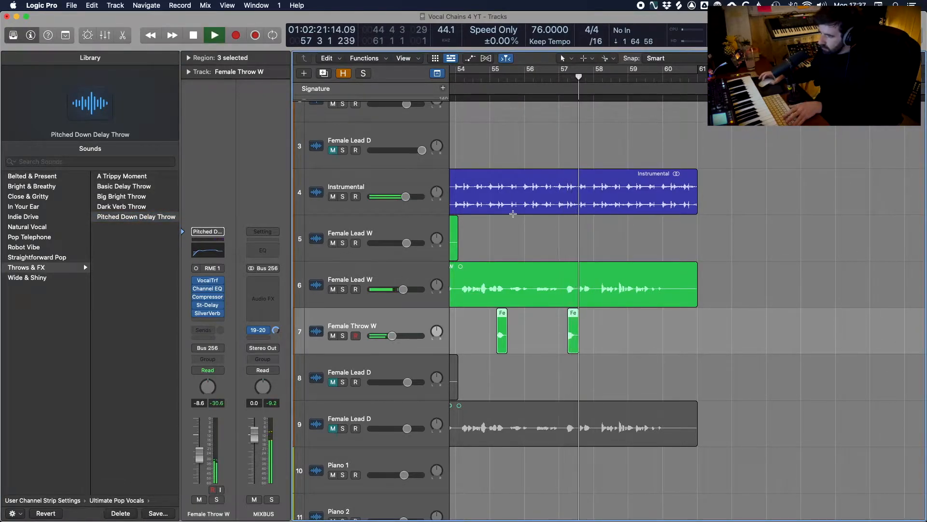
{"action": "left_click", "coordinate": [214, 35]}
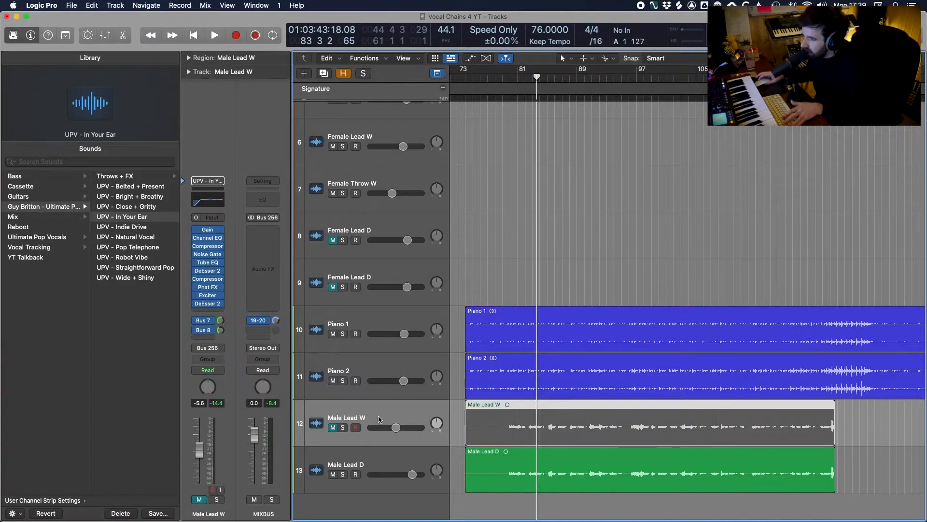
Step: Play and twice alternate between dry Male Lead D and In Your Ear-processed Male Lead W
{"action": "left_click", "coordinate": [214, 35]}
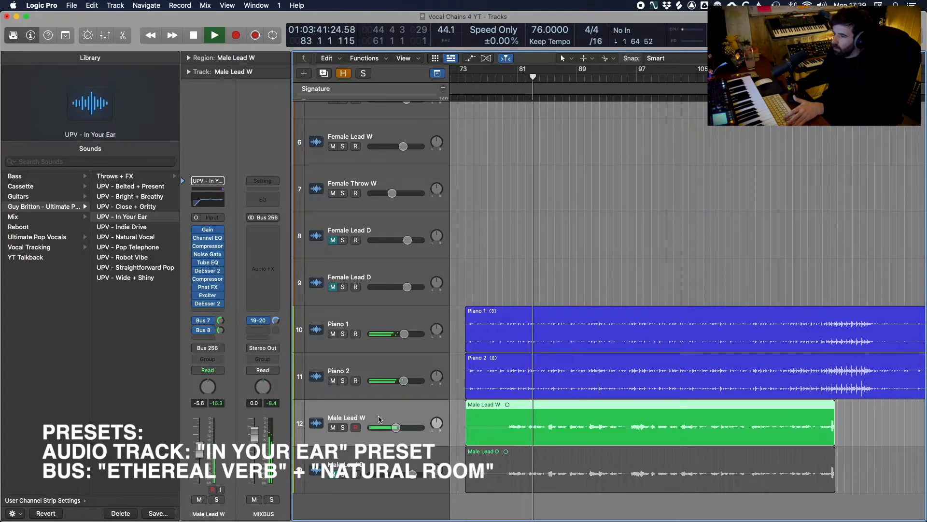
{"action": "left_click", "coordinate": [345, 467]}
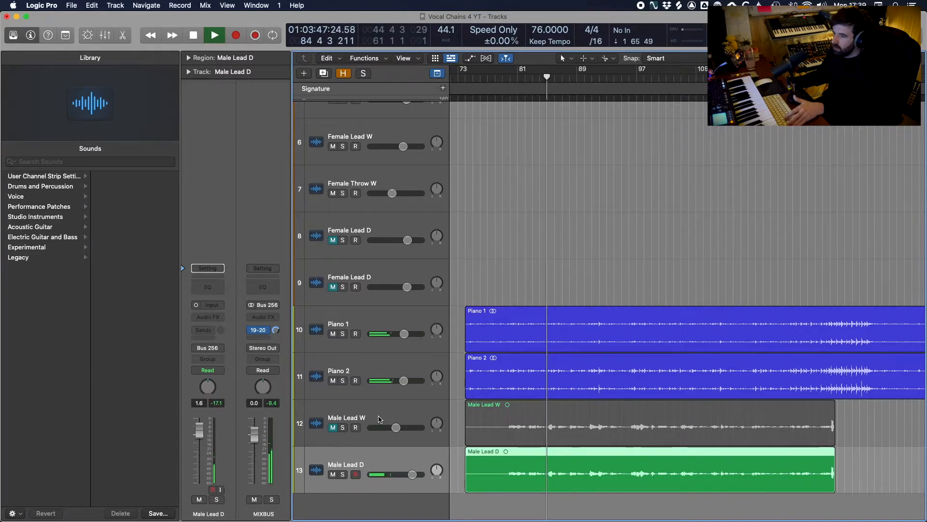
{"action": "left_click", "coordinate": [348, 417]}
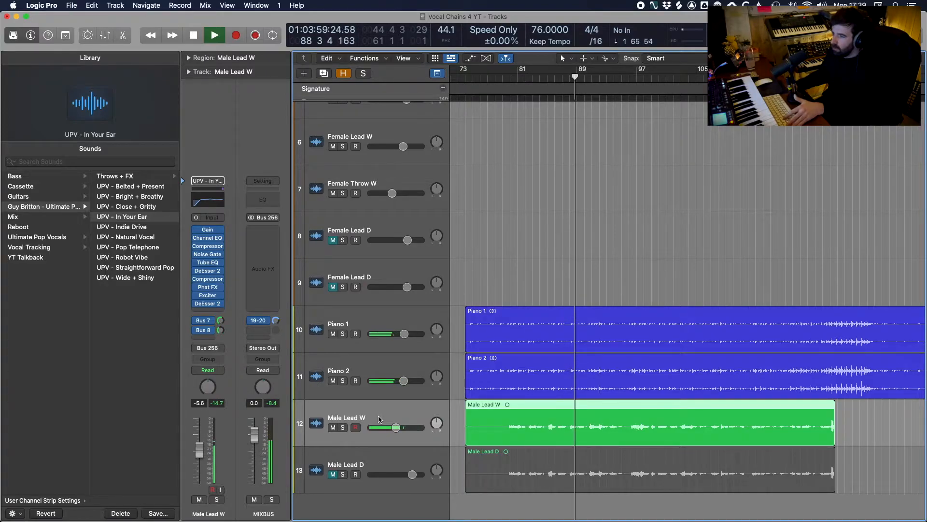
{"action": "left_click", "coordinate": [346, 467]}
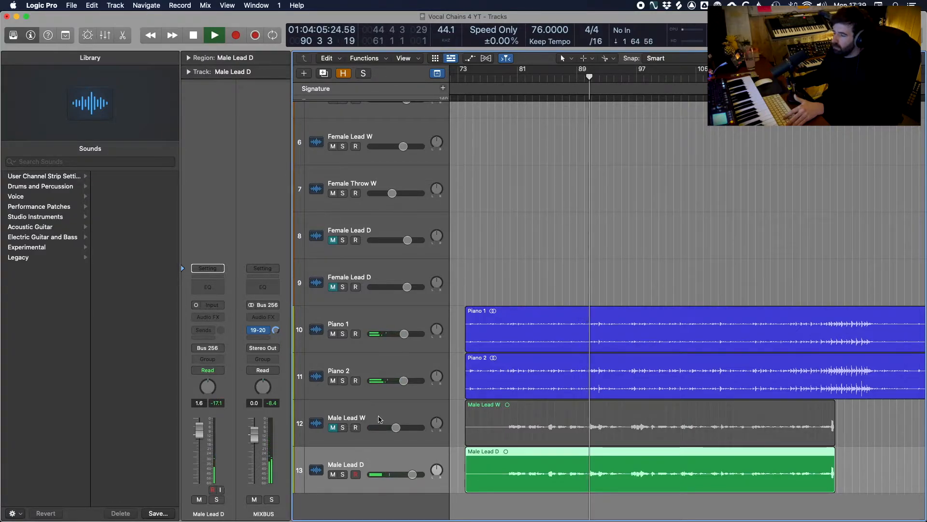
{"action": "left_click", "coordinate": [347, 418]}
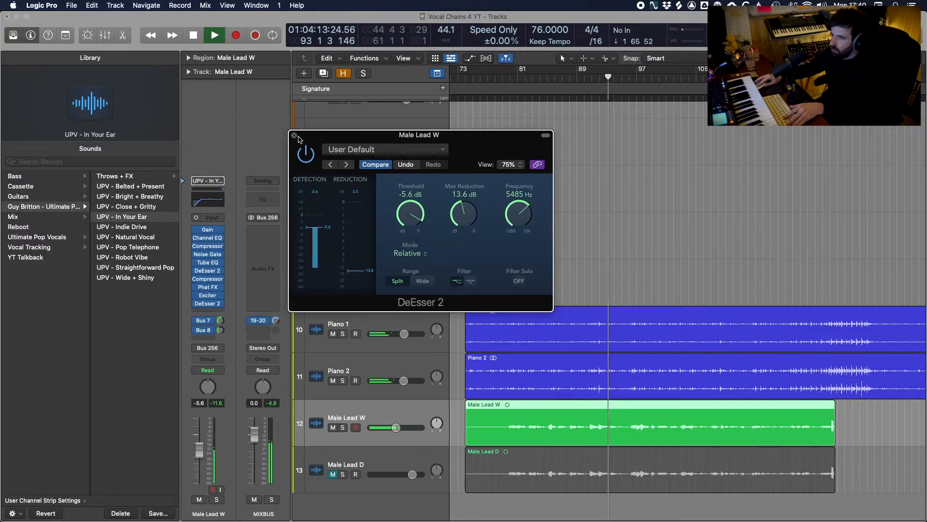
Step: Close DeEsser 2, switch back to processed Male Lead W, and stop playback
{"action": "left_click", "coordinate": [294, 135]}
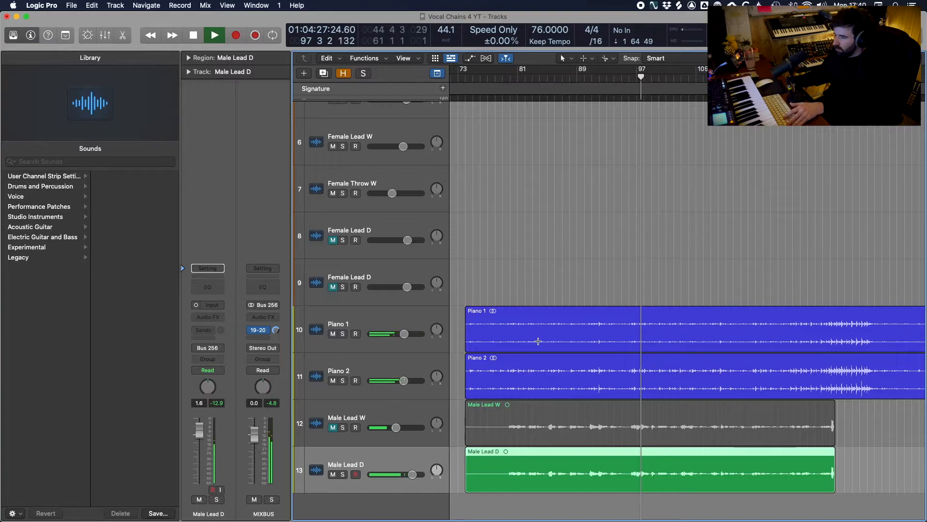
{"action": "left_click", "coordinate": [347, 417]}
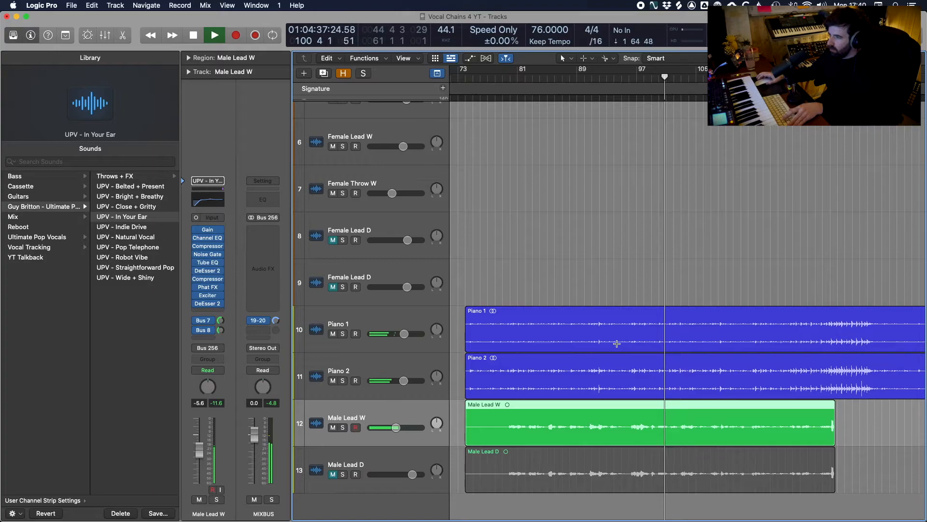
{"action": "left_click", "coordinate": [192, 35]}
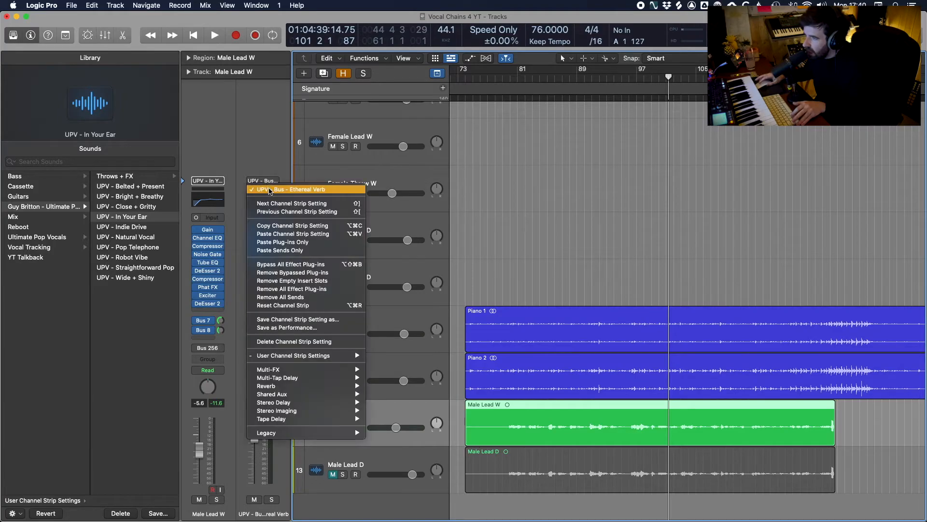
Step: Dismiss the Ethereal Verb Setting menu and select Female Lead W with Straightforward Pop
{"action": "left_click", "coordinate": [292, 189]}
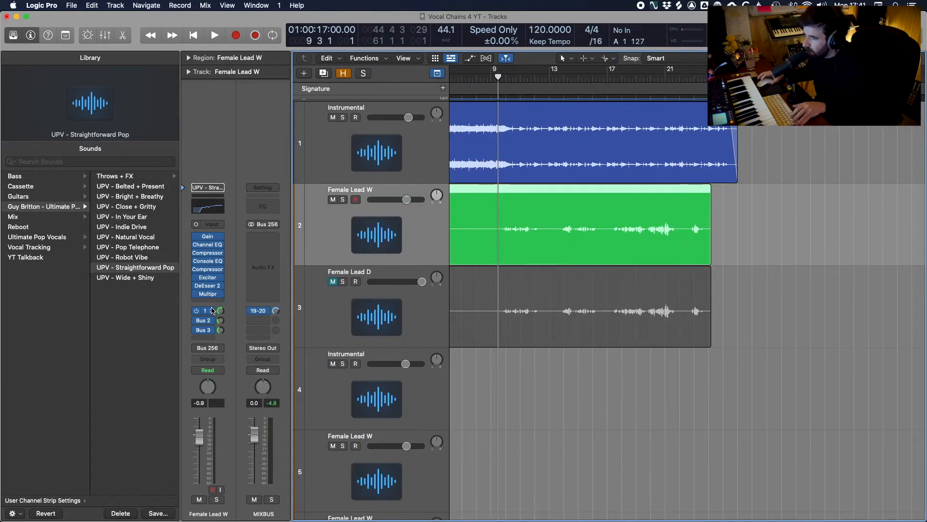
Step: Inspect the Bus 1 and Bus 3 return effect chains, then play Female Lead W
{"action": "left_click", "coordinate": [208, 311]}
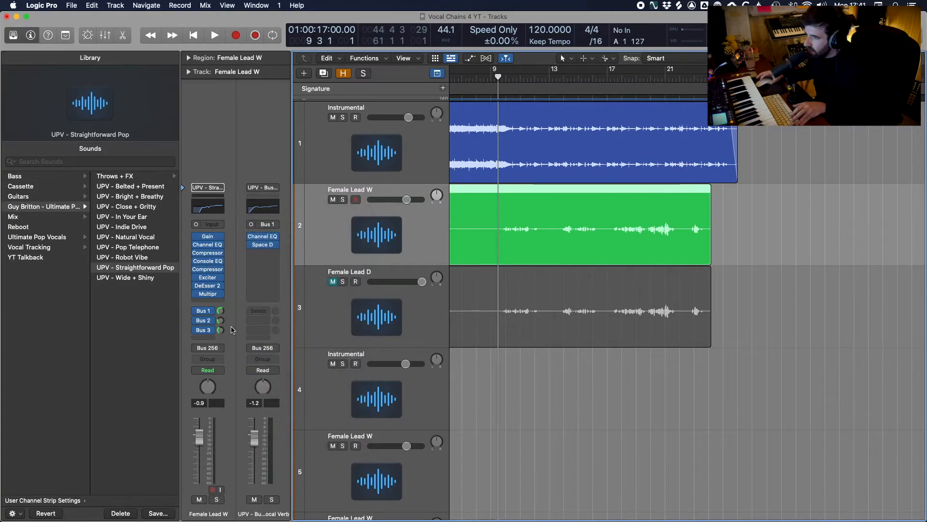
{"action": "left_click", "coordinate": [263, 188]}
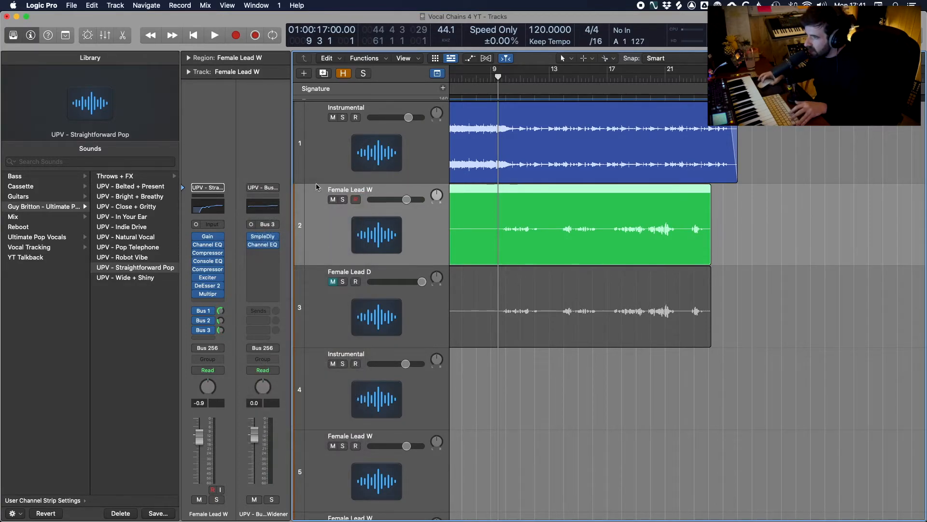
{"action": "left_click", "coordinate": [214, 35]}
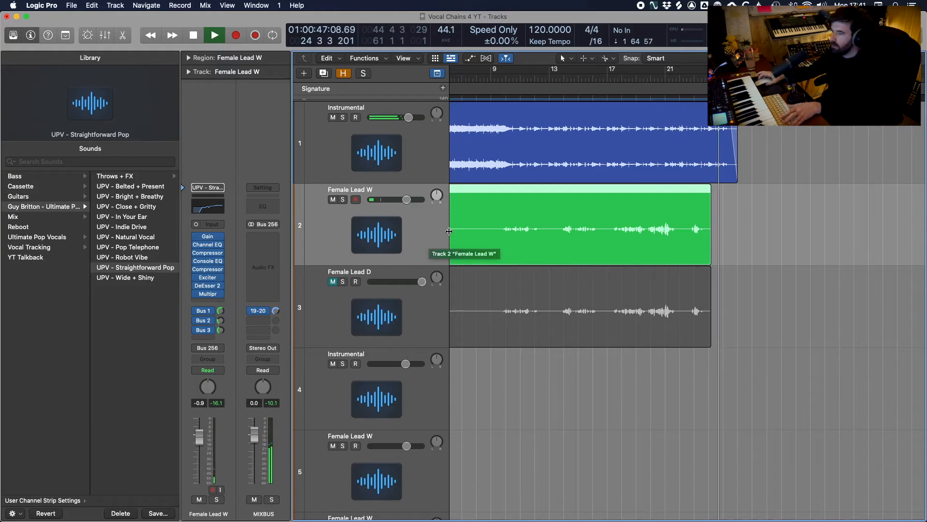
Step: Stop playback after hearing Female Lead W's Straightforward Pop section
{"action": "left_click", "coordinate": [214, 35]}
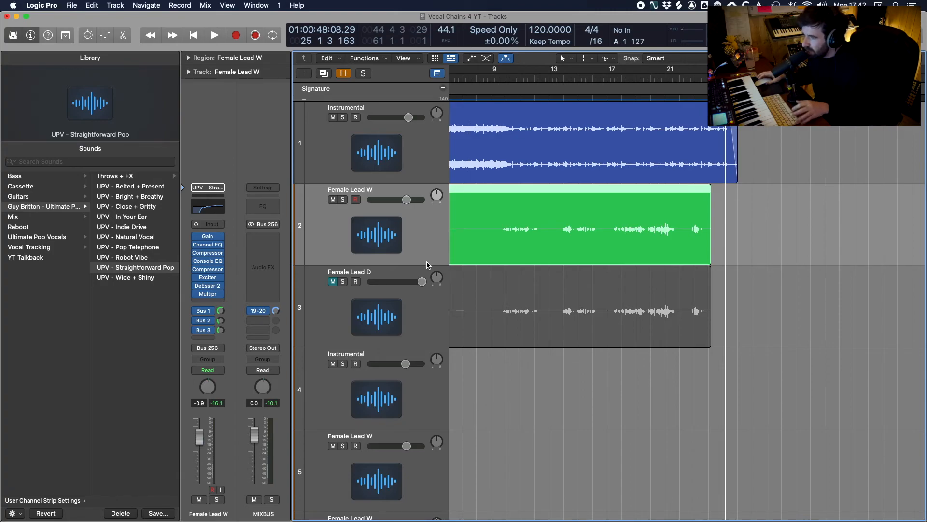
{"action": "mouse_move", "coordinate": [389, 302]}
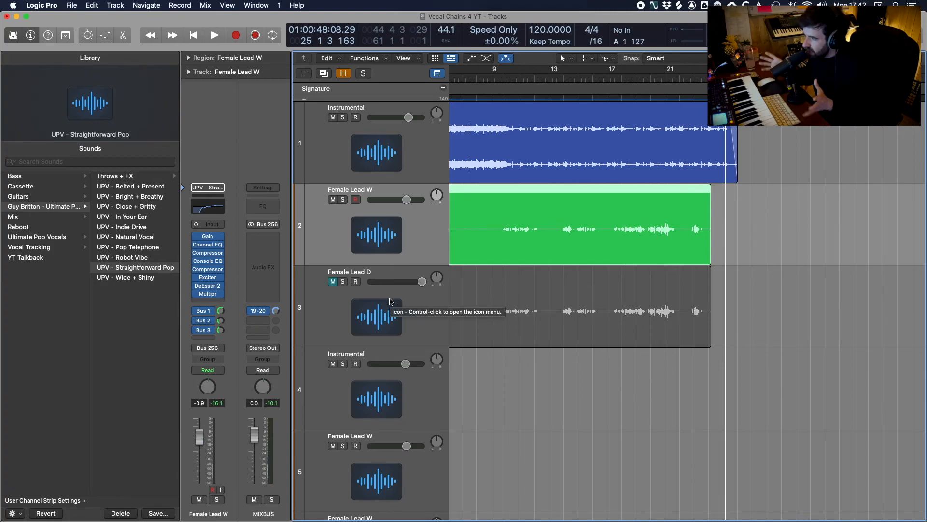